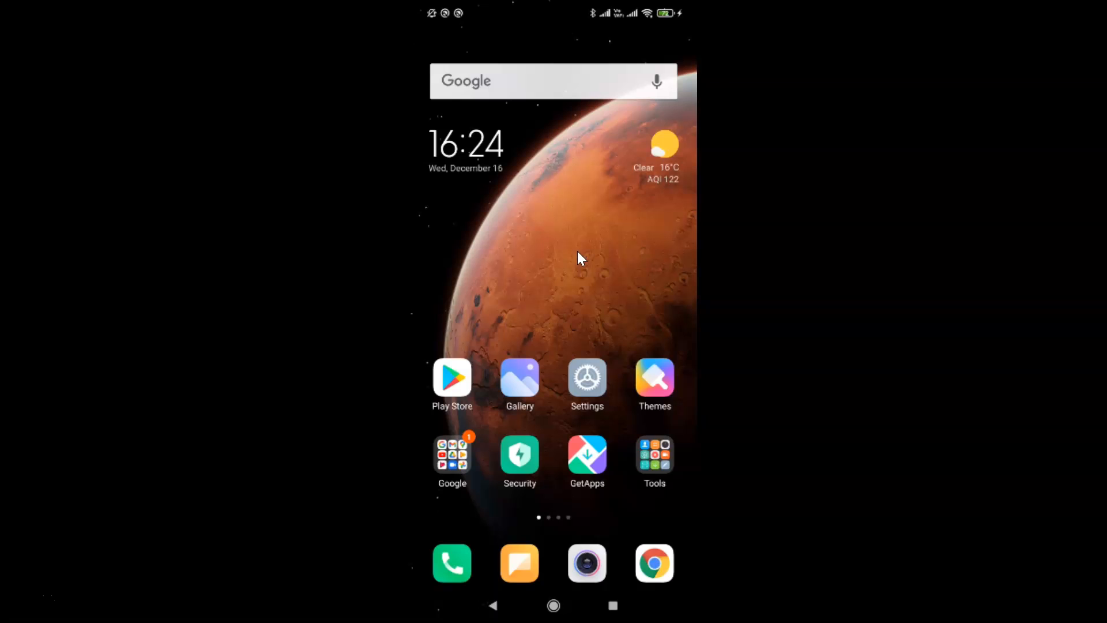
Swipe to the second home-screen page where the WhatsApp icon appears.
{"action": "left_click", "coordinate": [636, 260]}
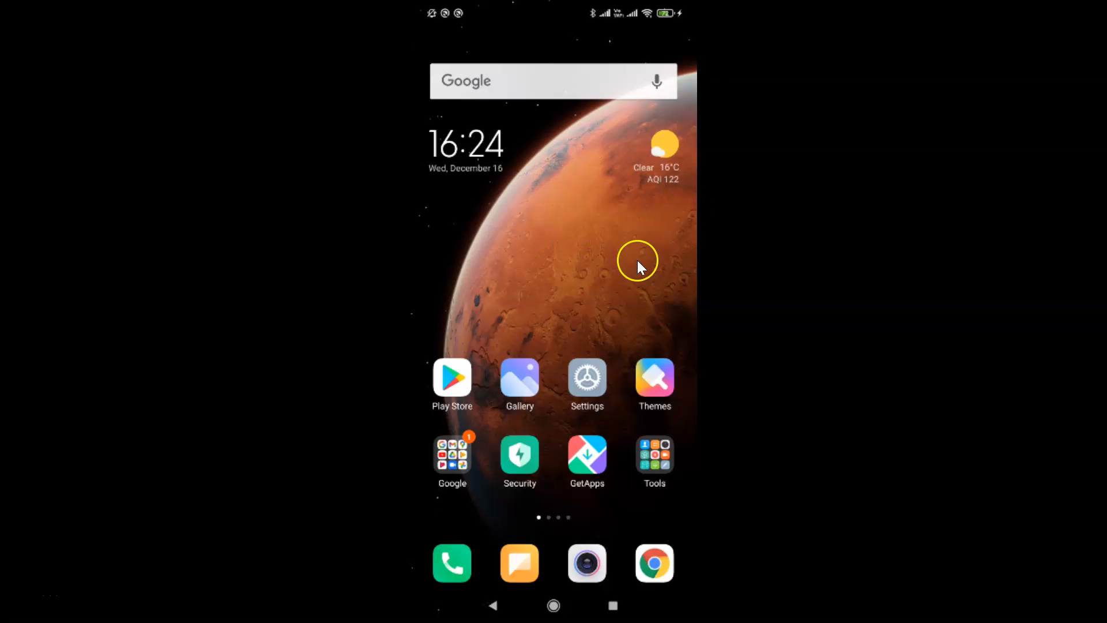
{"action": "mouse_move", "coordinate": [604, 265]}
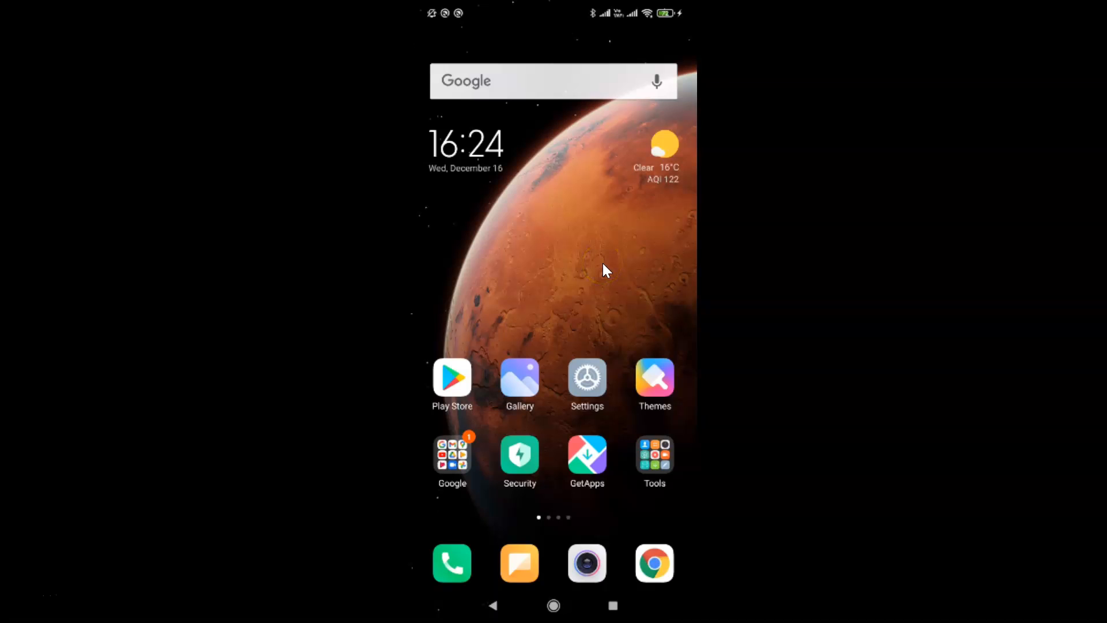
{"action": "left_click", "coordinate": [607, 265]}
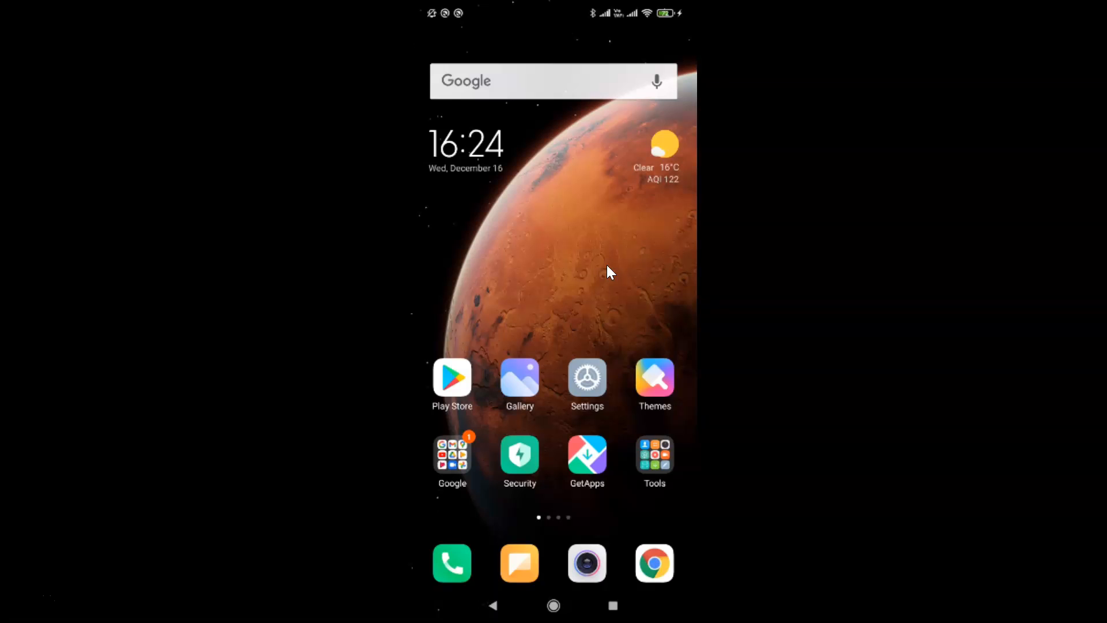
{"action": "scroll", "scroll_direction": "left", "scroll_amount": 3}
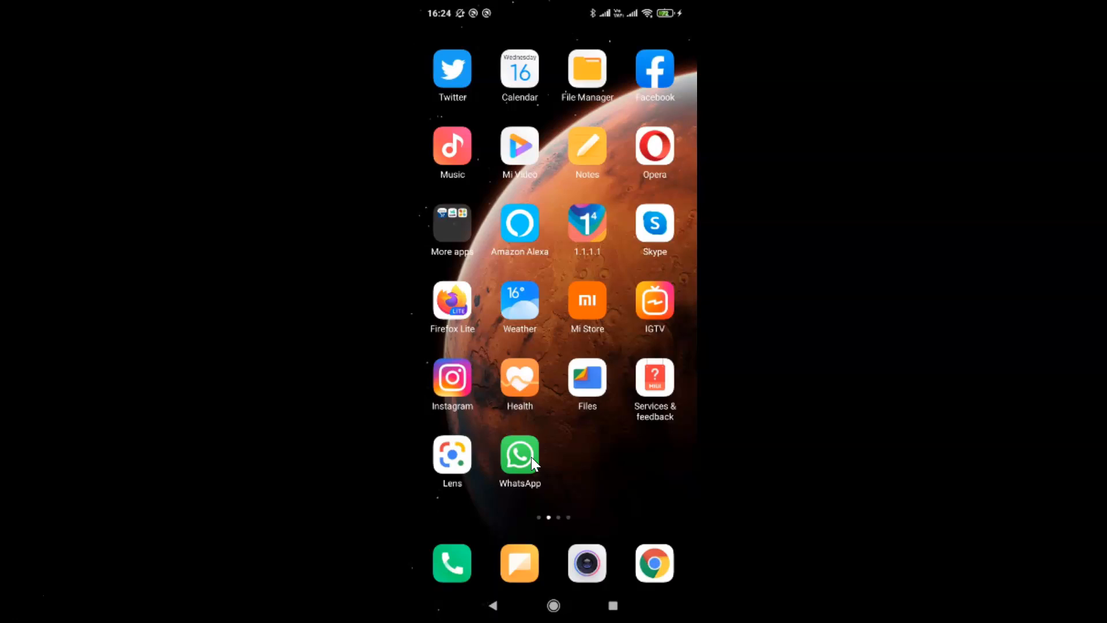
Launch WhatsApp to show the chat list containing the Test group.
{"action": "left_click", "coordinate": [518, 454]}
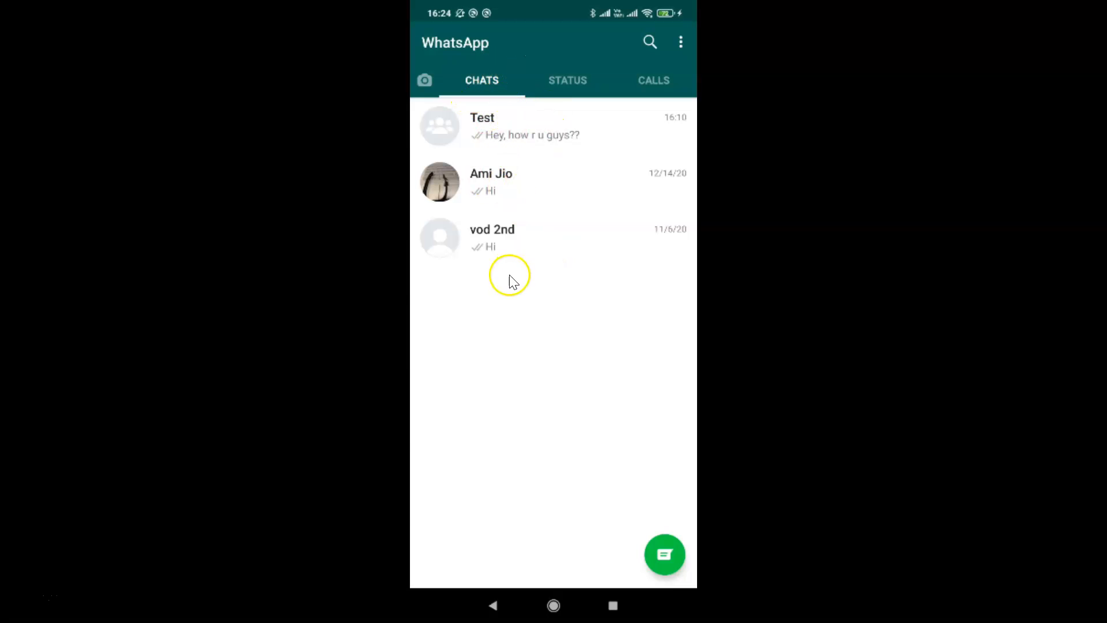
{"action": "mouse_move", "coordinate": [580, 288]}
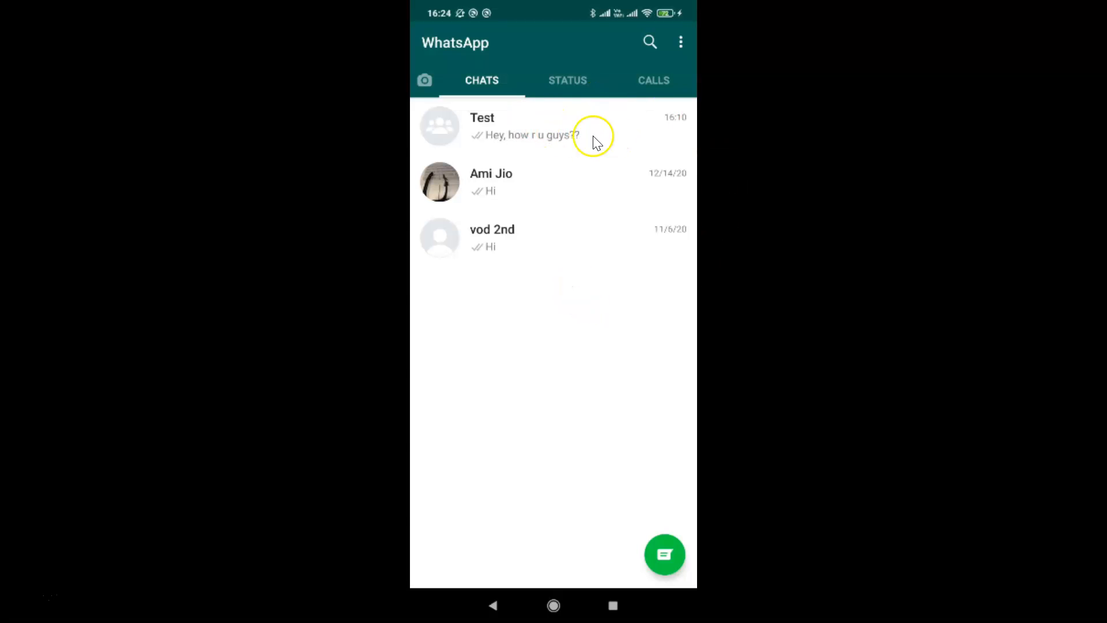
{"action": "mouse_move", "coordinate": [604, 121]}
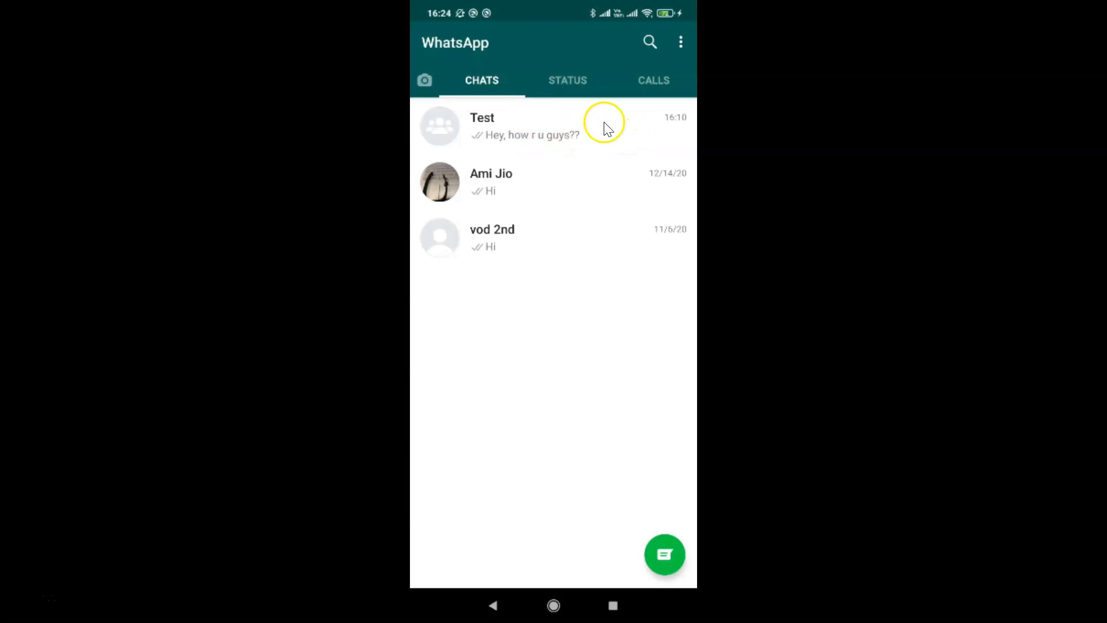
{"action": "mouse_move", "coordinate": [555, 101]}
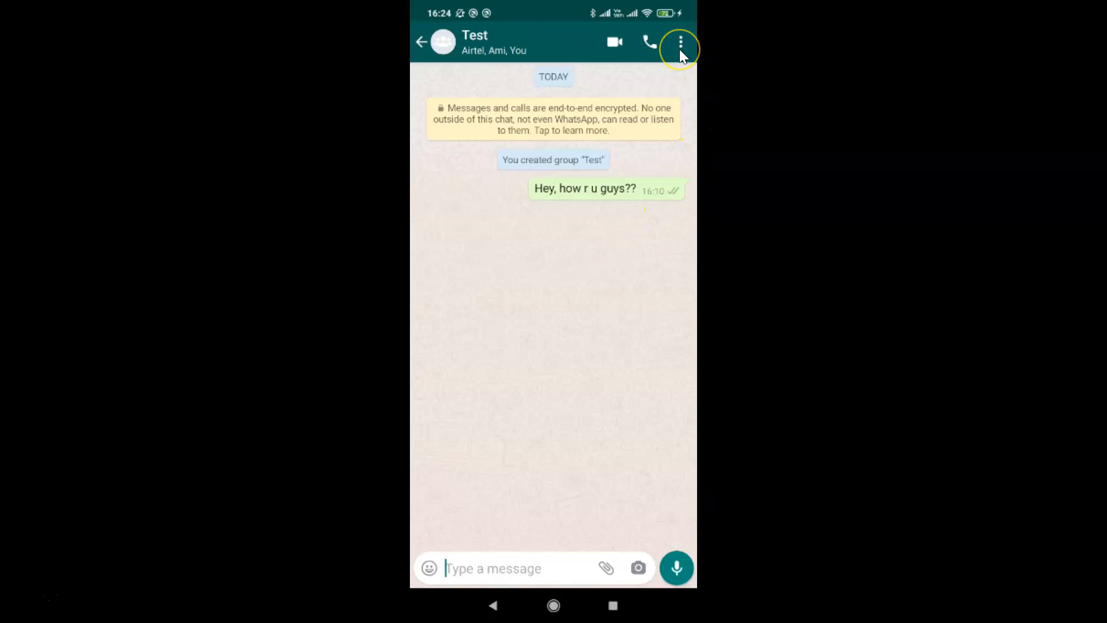
Choose 'Mute notifications' from the Test group's overflow menu to show the duration choices.
{"action": "left_click", "coordinate": [680, 42]}
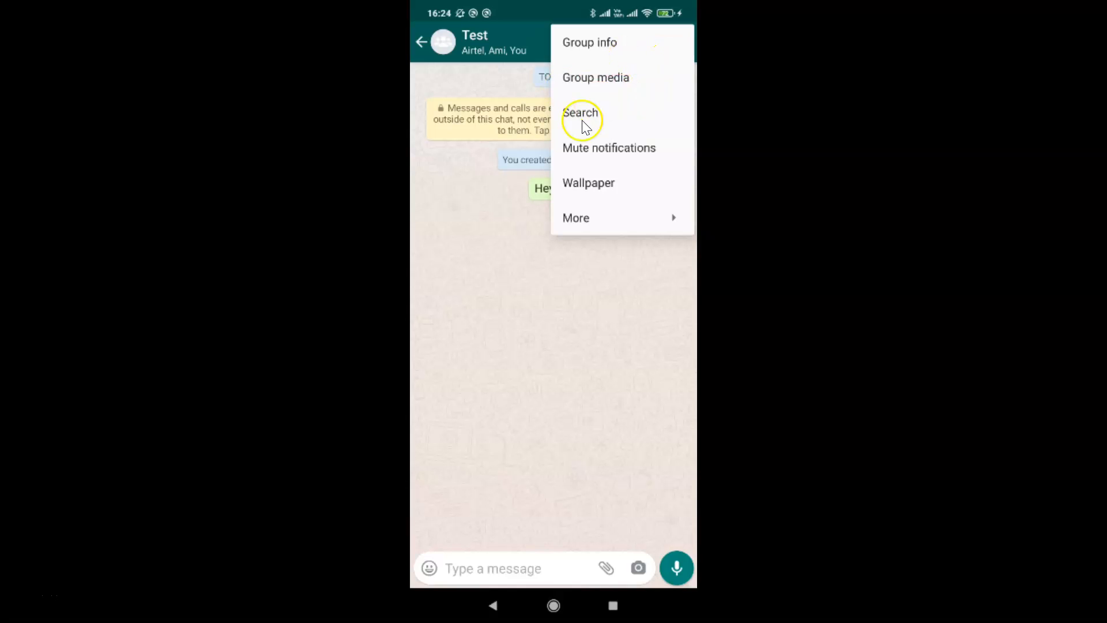
{"action": "mouse_move", "coordinate": [639, 161]}
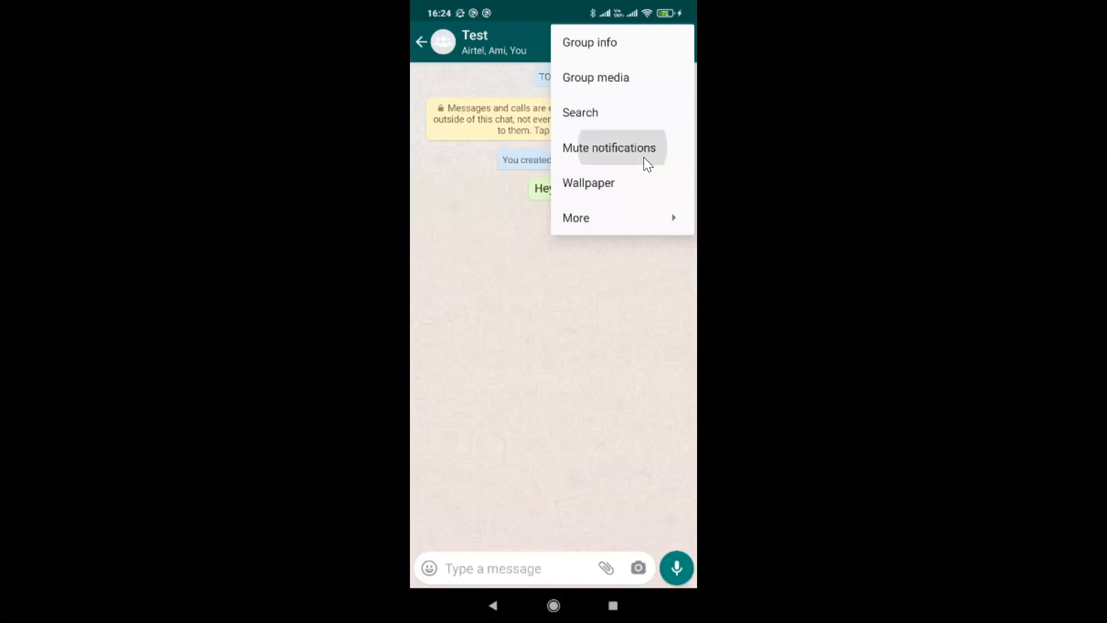
{"action": "left_click", "coordinate": [610, 148]}
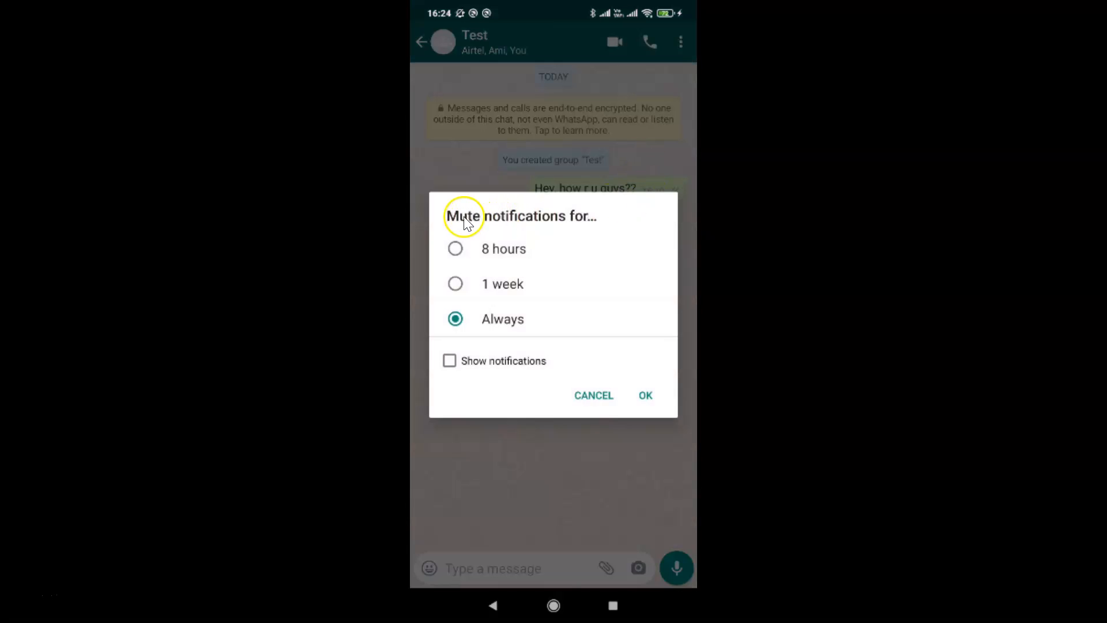
{"action": "mouse_move", "coordinate": [628, 309]}
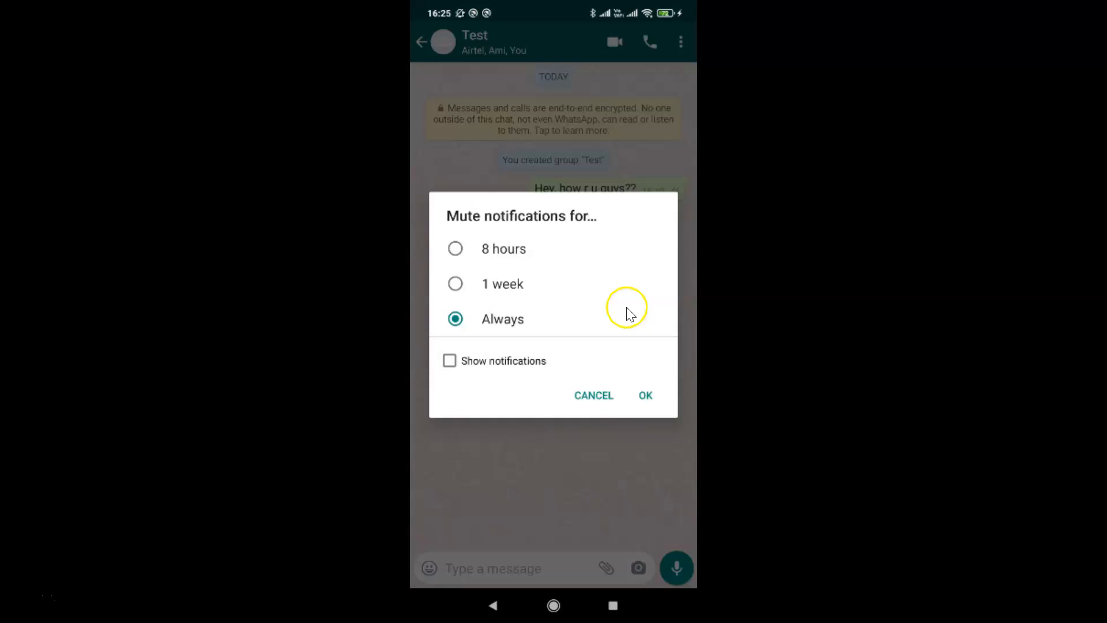
{"action": "mouse_move", "coordinate": [621, 223]}
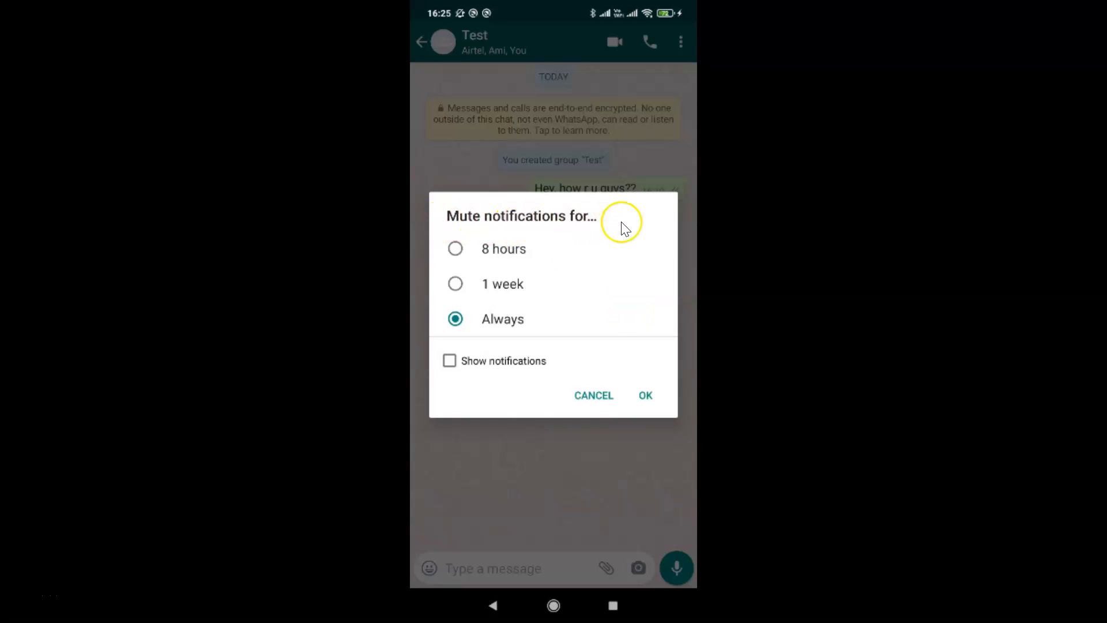
{"action": "mouse_move", "coordinate": [557, 292]}
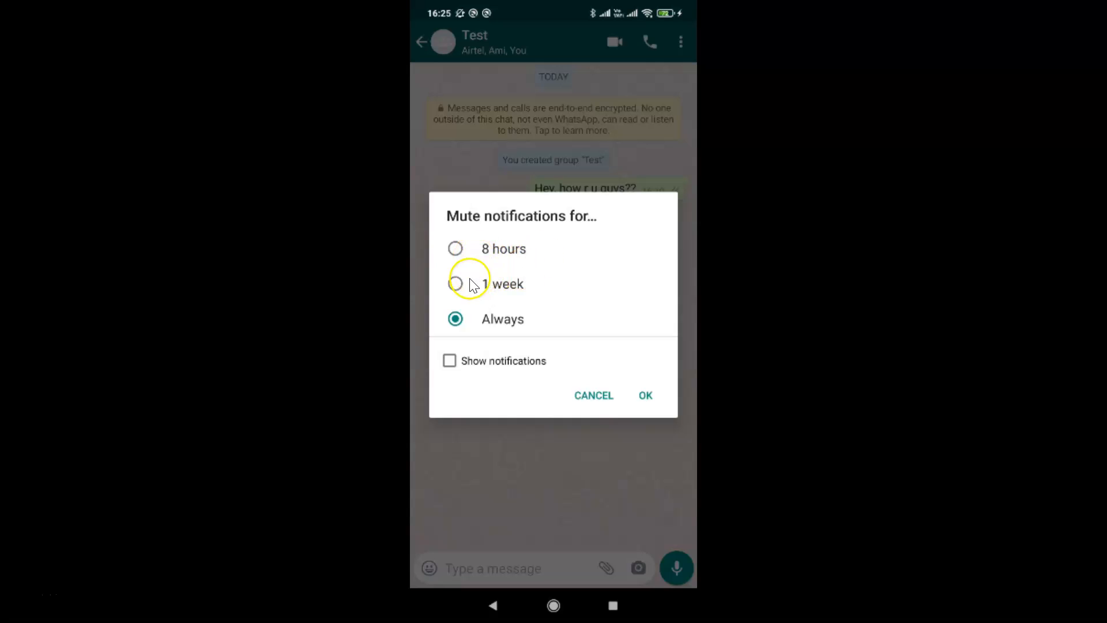
{"action": "mouse_move", "coordinate": [483, 311]}
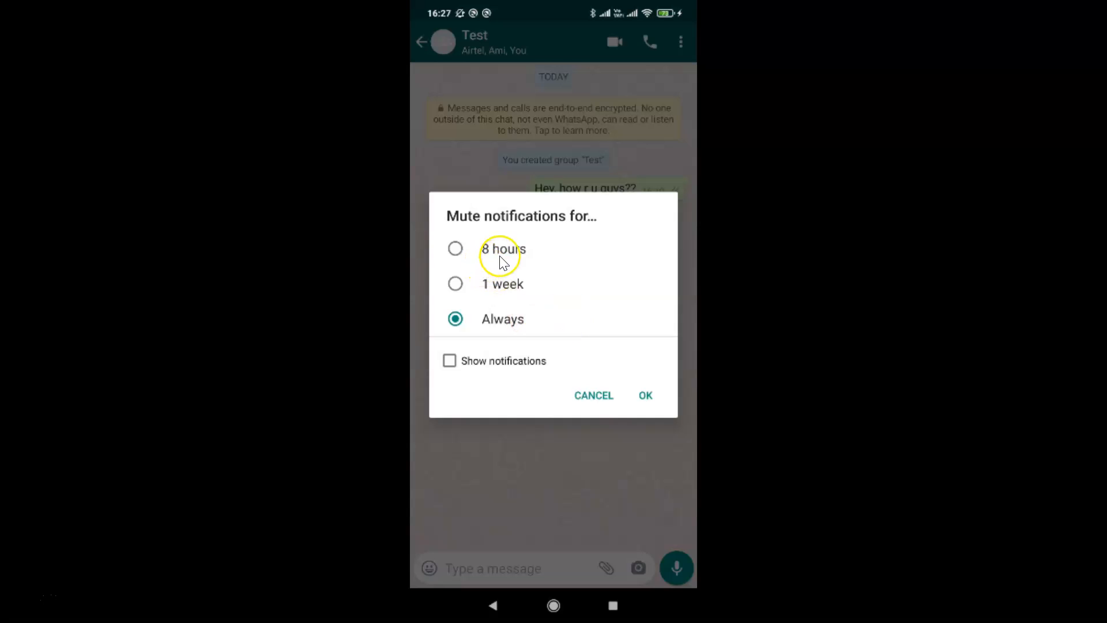
{"action": "left_click", "coordinate": [454, 283]}
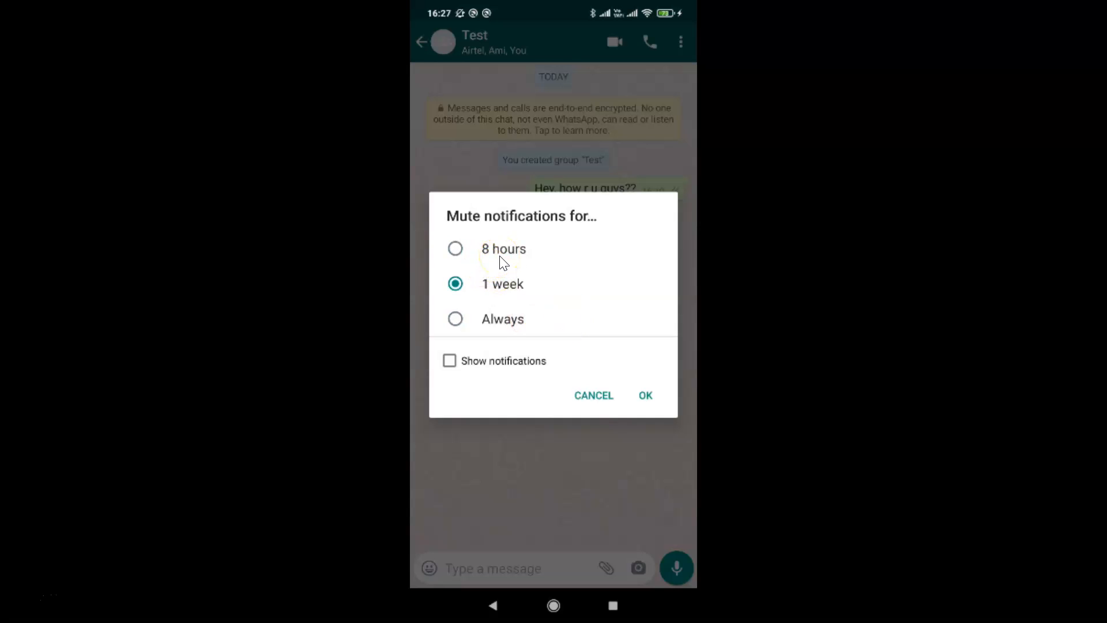
{"action": "mouse_move", "coordinate": [491, 330]}
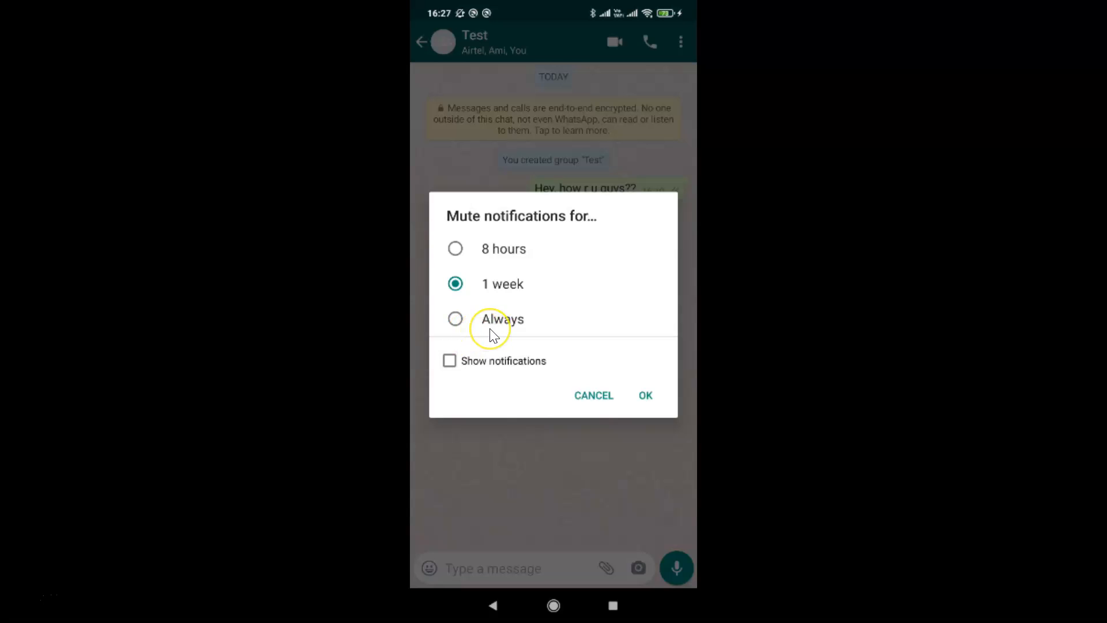
{"action": "left_click", "coordinate": [454, 319]}
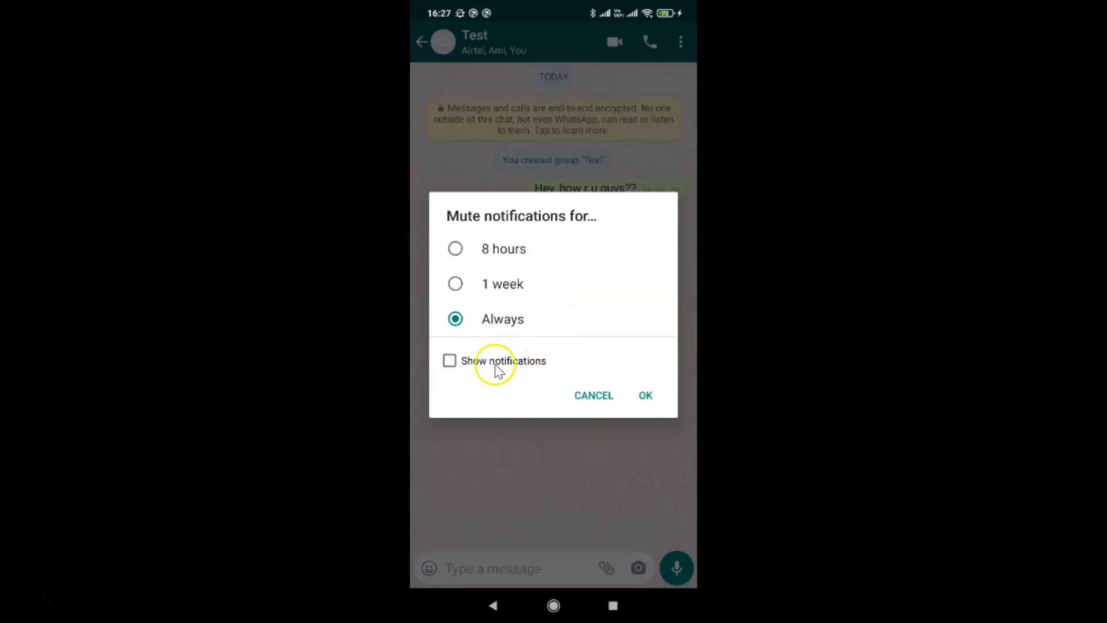
{"action": "mouse_move", "coordinate": [483, 369]}
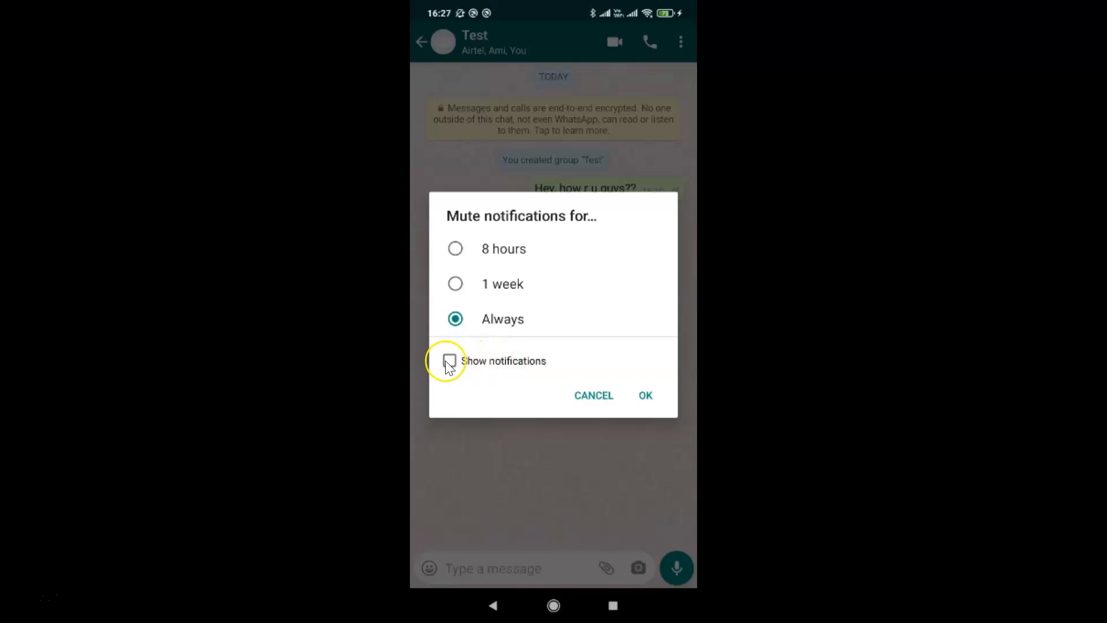
{"action": "left_click", "coordinate": [450, 361]}
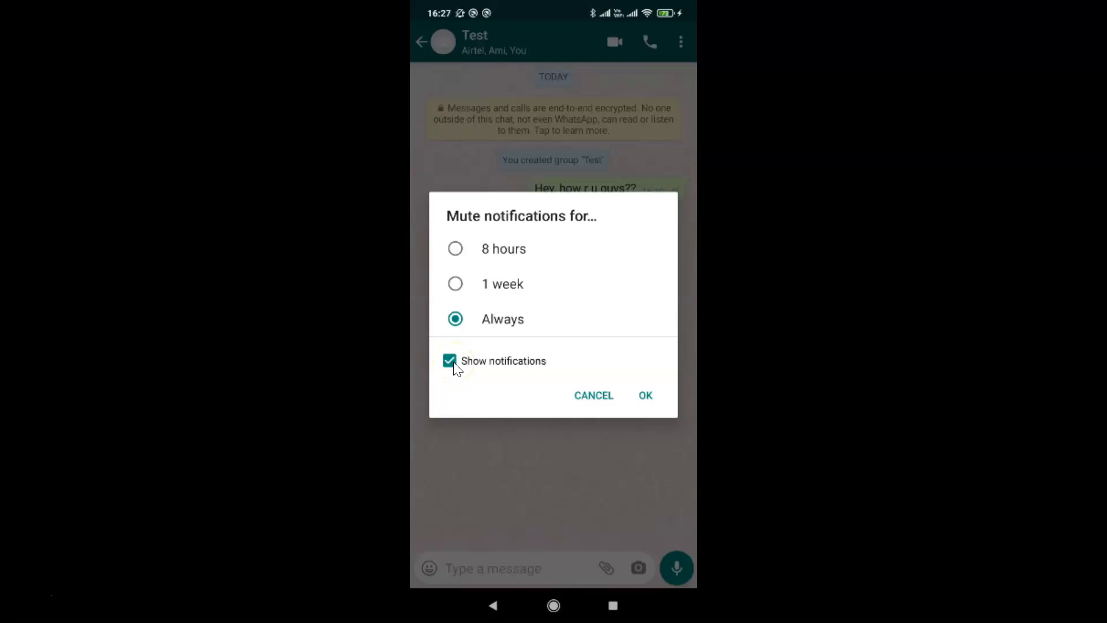
{"action": "left_click", "coordinate": [450, 360]}
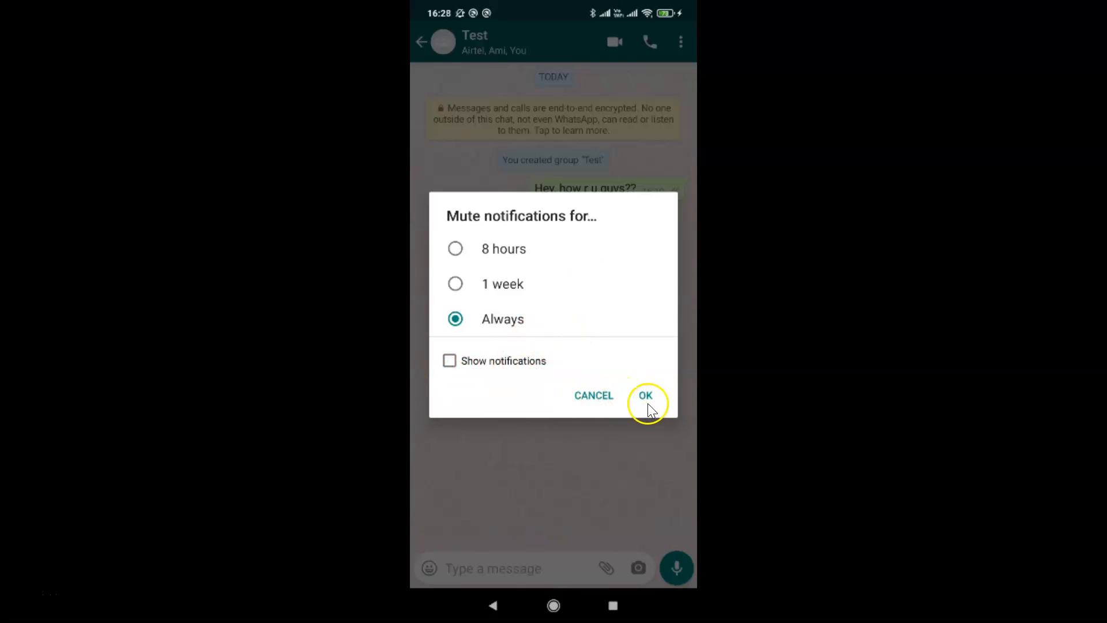
Confirm the 'Always' mute for Test and return to the chats list showing its mute icon.
{"action": "left_click", "coordinate": [646, 395]}
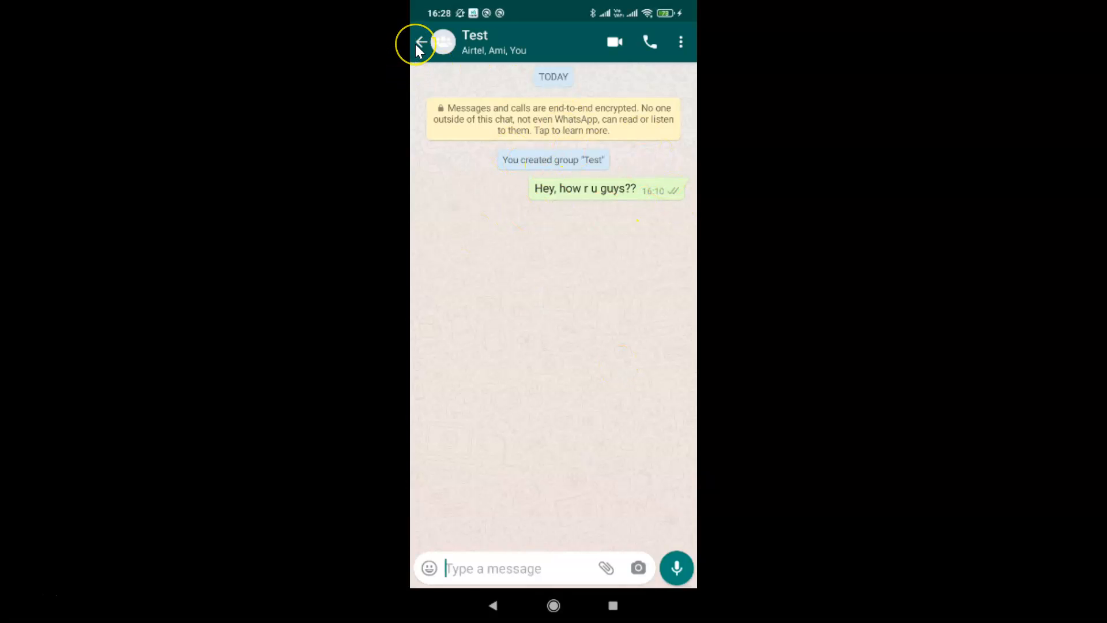
{"action": "left_click", "coordinate": [424, 41]}
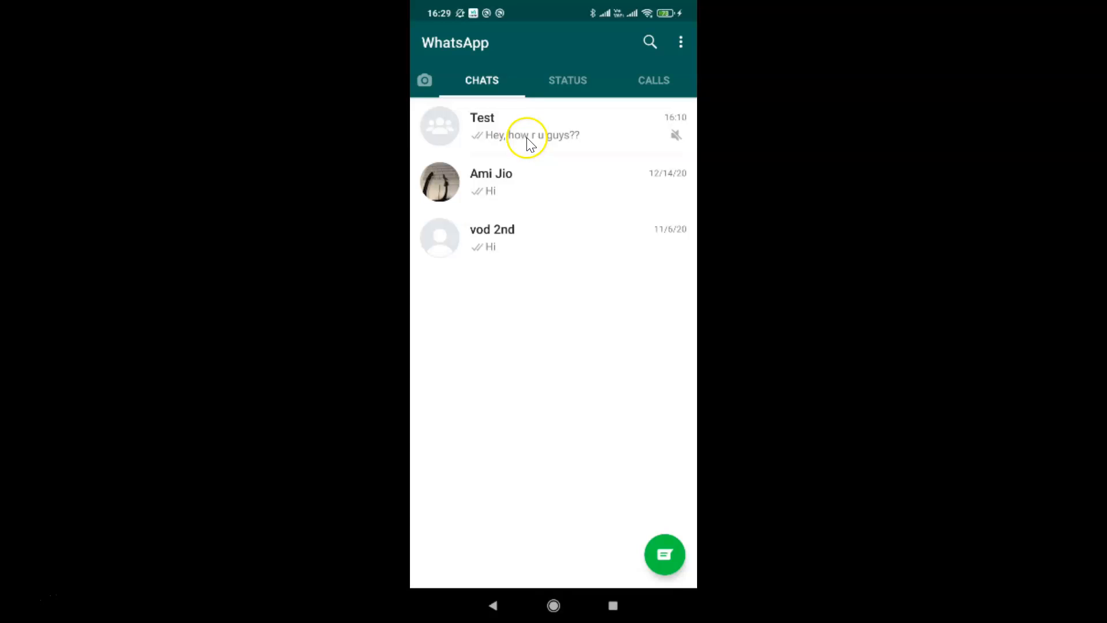
{"action": "mouse_move", "coordinate": [582, 345]}
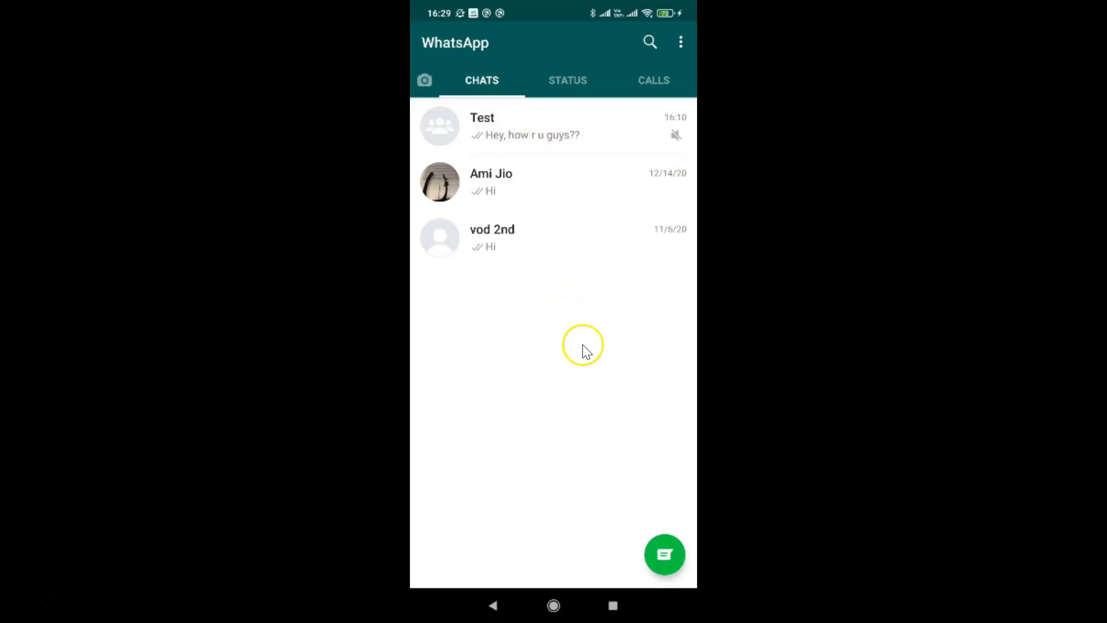
{"action": "mouse_move", "coordinate": [592, 354]}
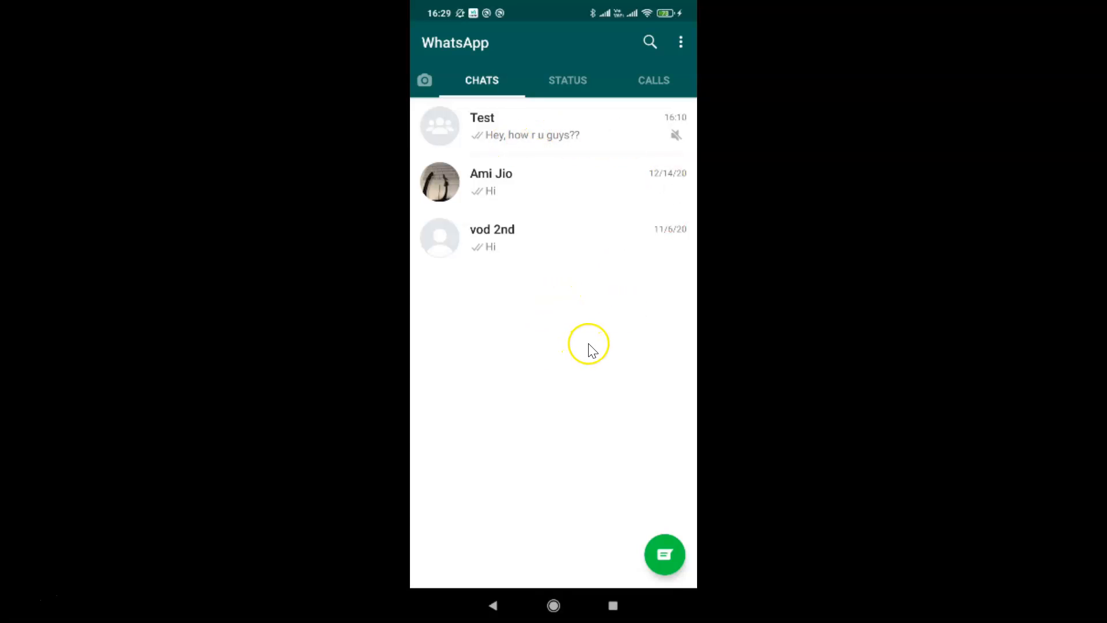